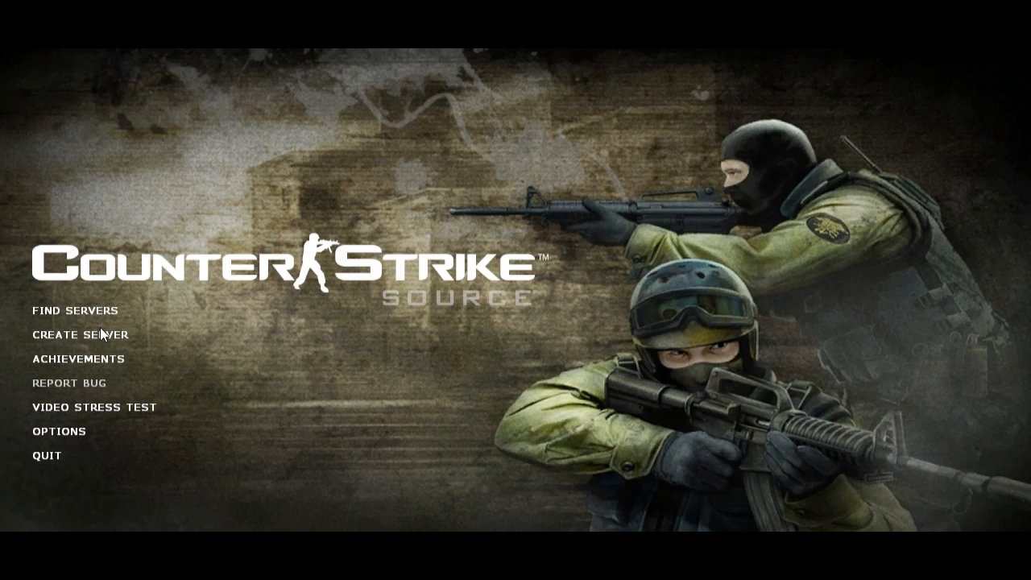
mouse_move(80, 333)
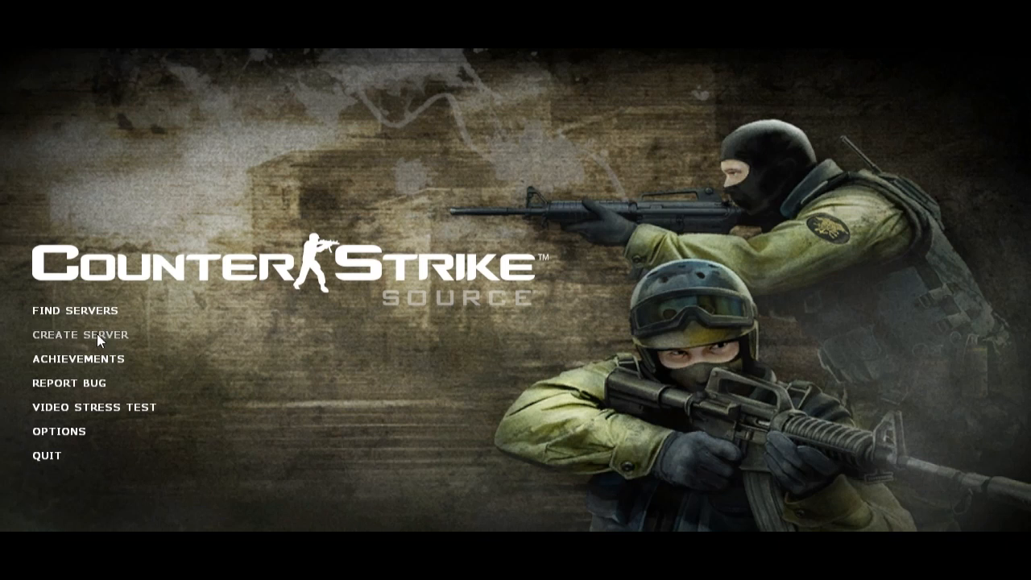
- Start a new server and pick fy_iceworld_cssource as the map
click(80, 334)
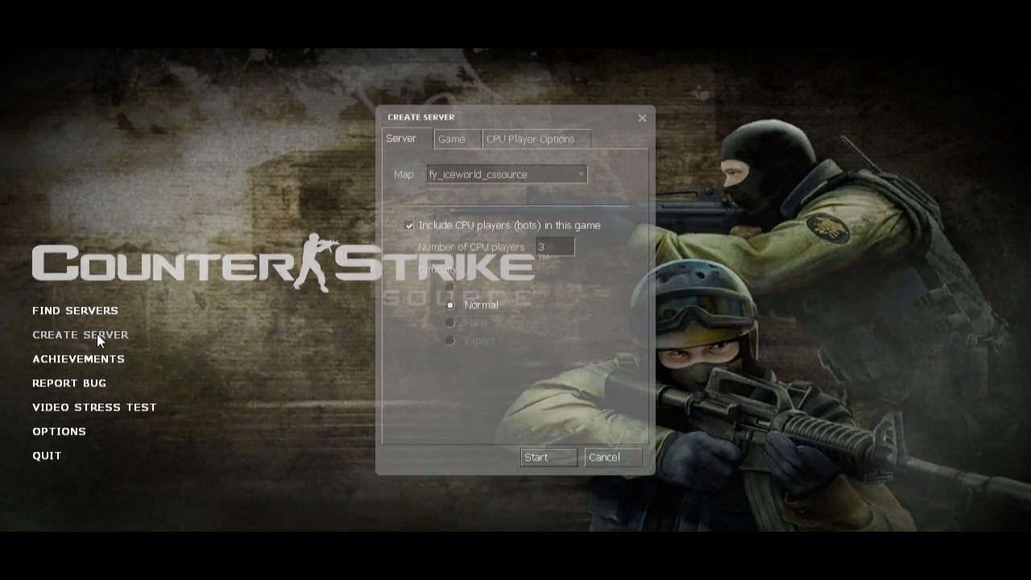
click(579, 174)
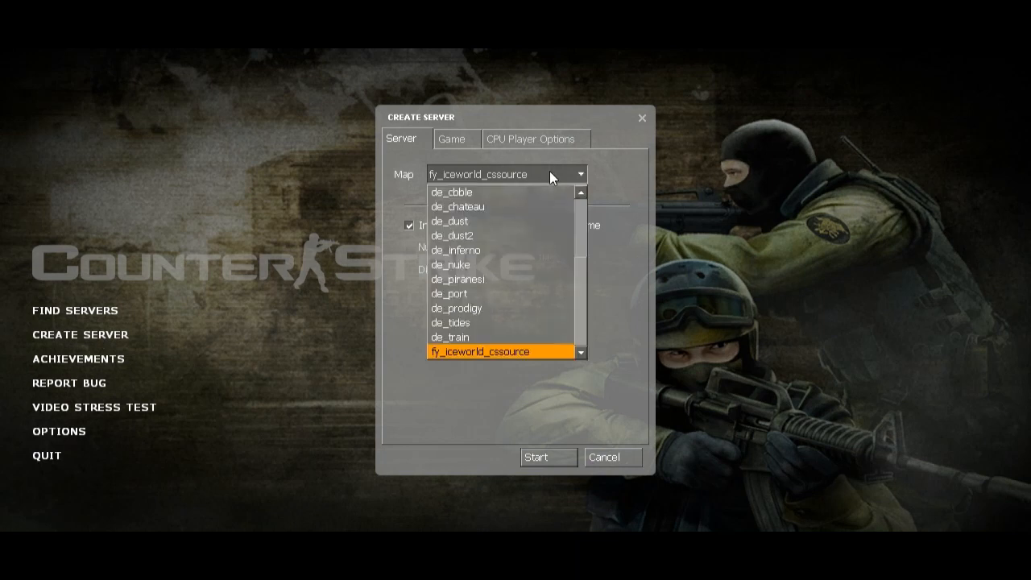
click(480, 351)
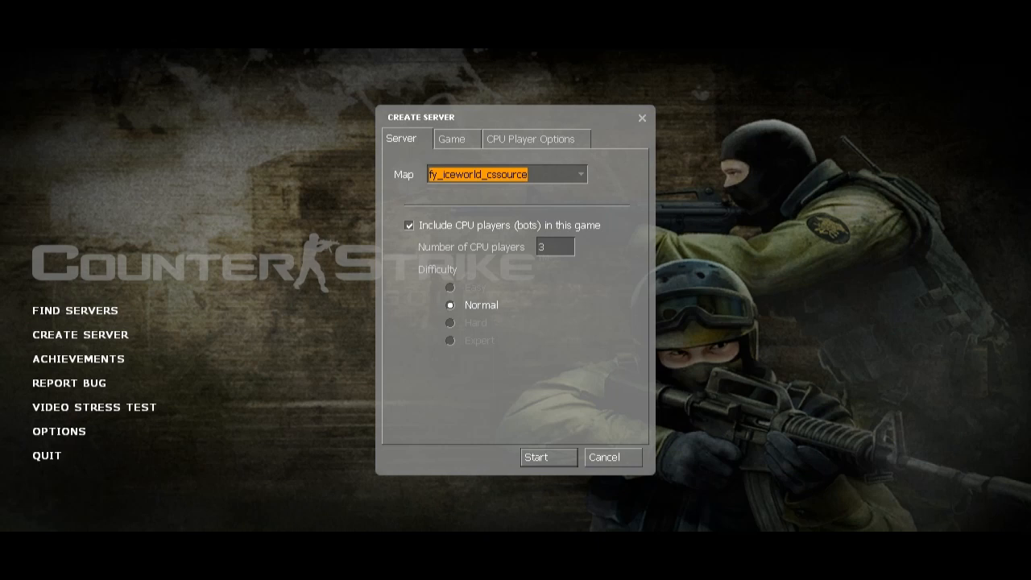
mouse_move(439, 325)
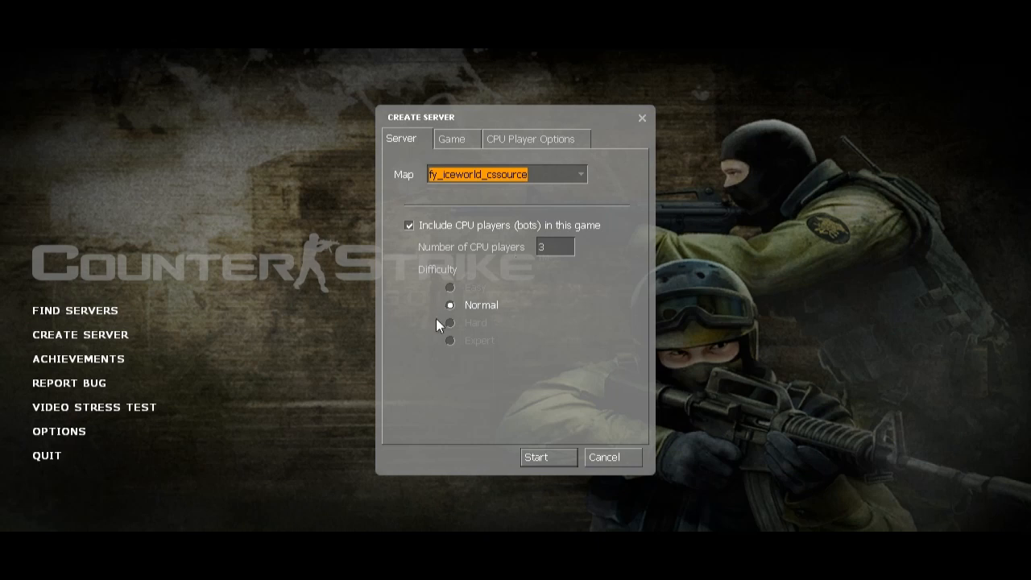
mouse_move(449, 169)
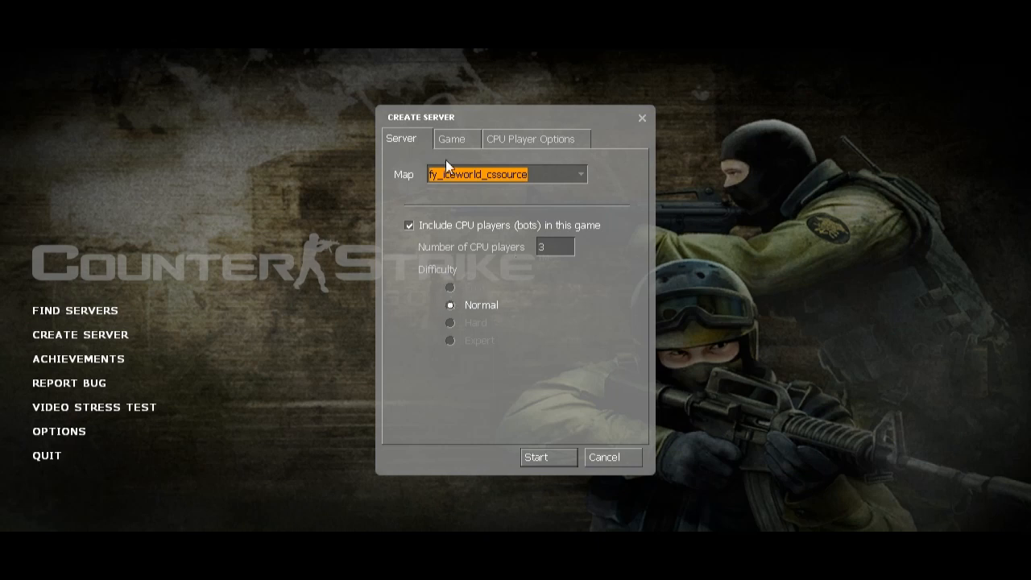
- Browse the Game tab rules, such as 32 max players and 800 starting money
click(455, 139)
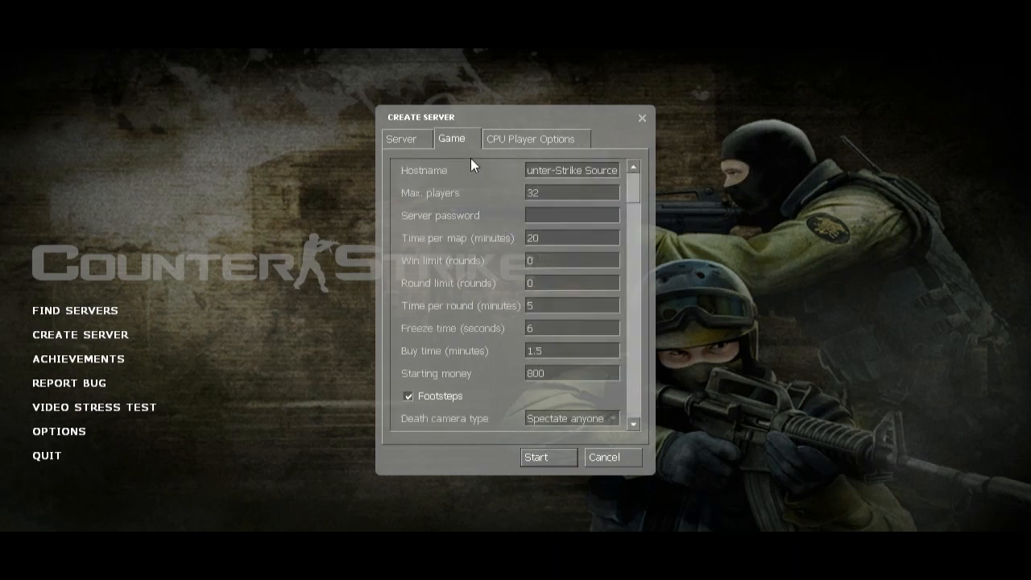
scroll(down, 3)
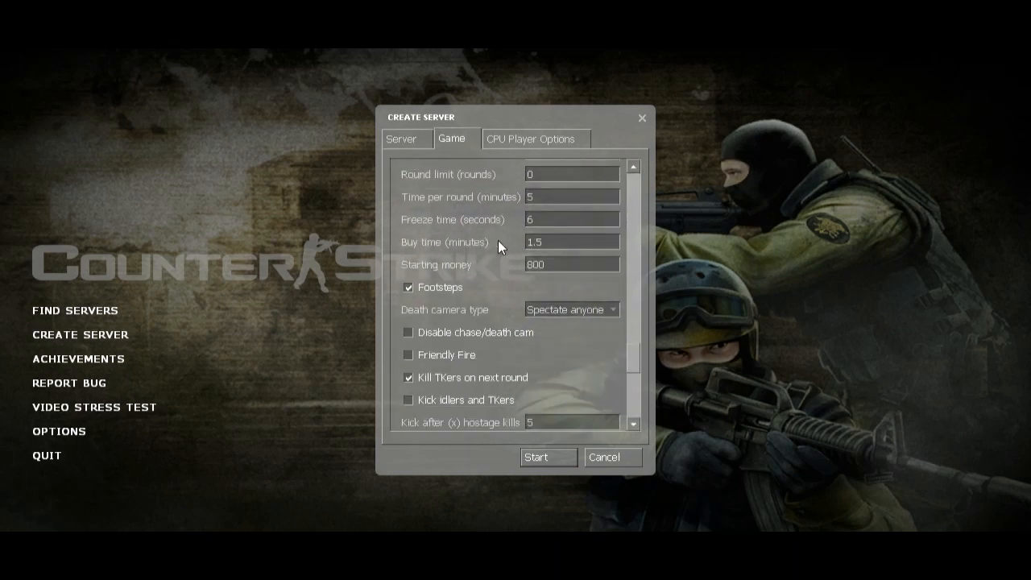
scroll(up, 3)
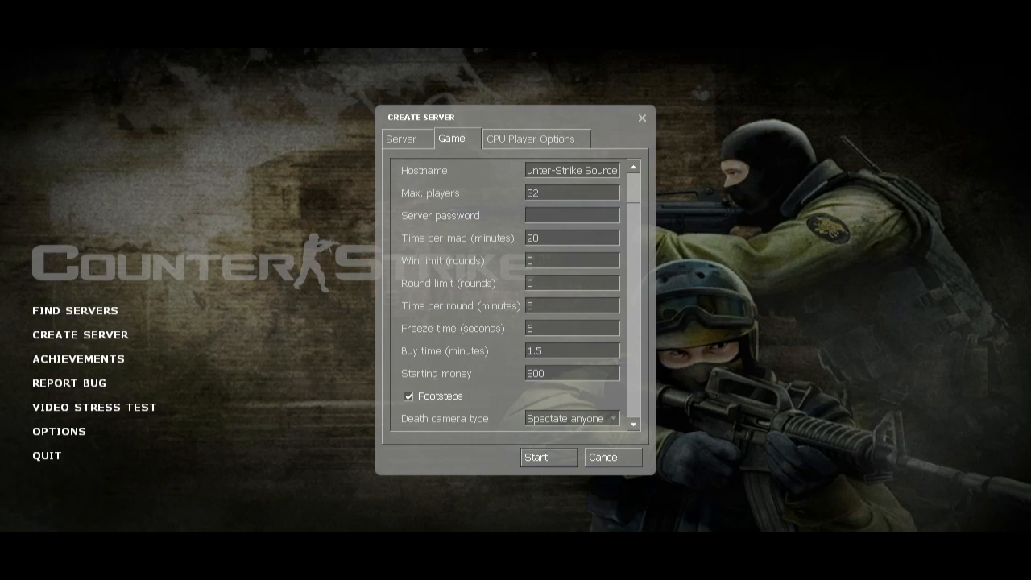
click(571, 192)
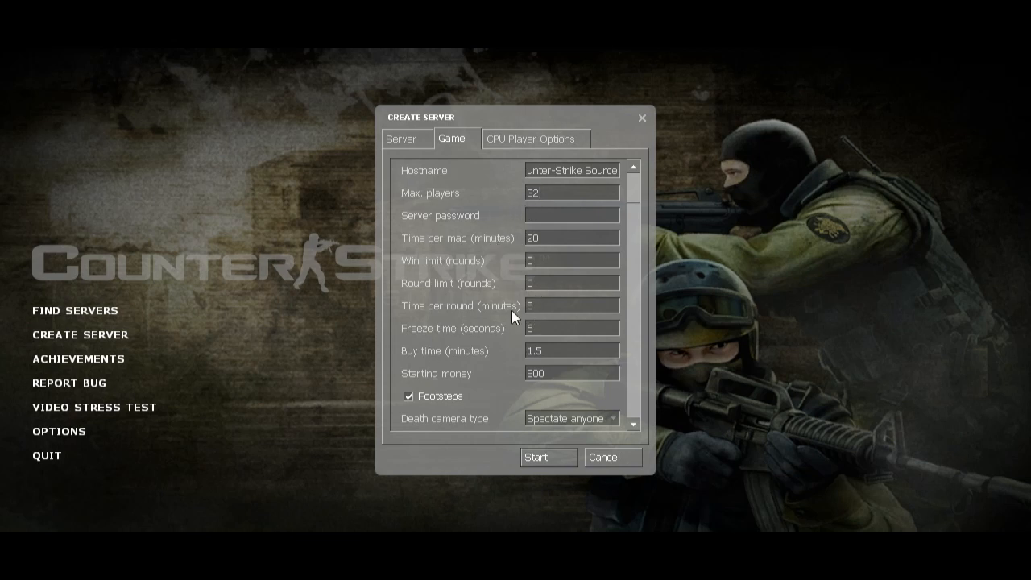
mouse_move(495, 134)
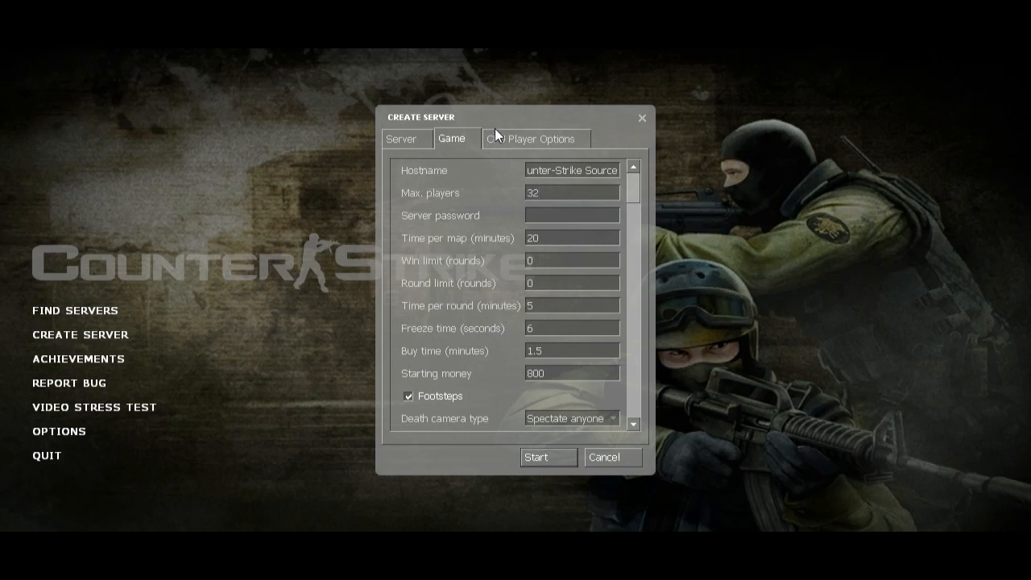
- Check the CPU Player Options bot settings, then start the server
click(533, 138)
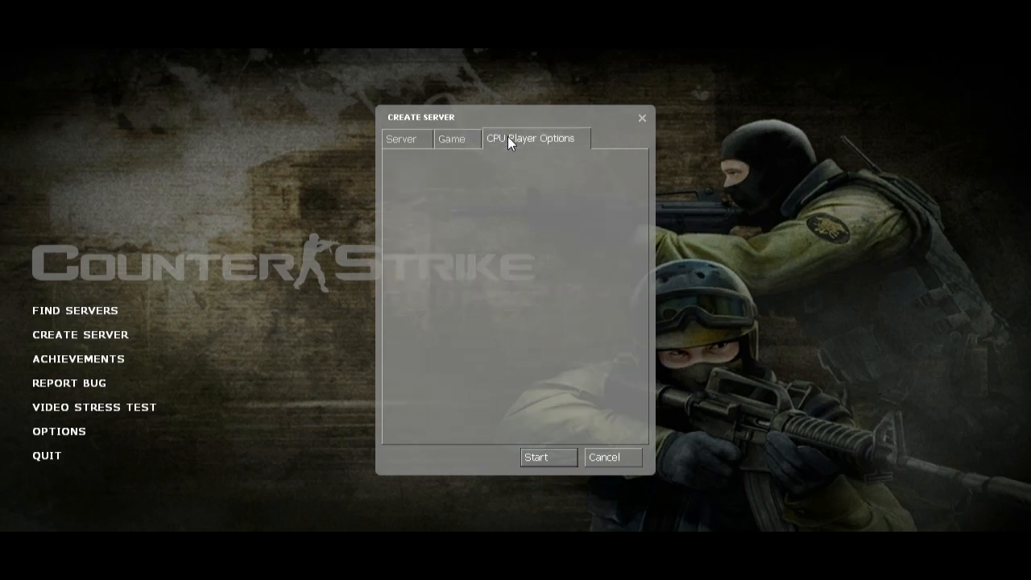
click(530, 138)
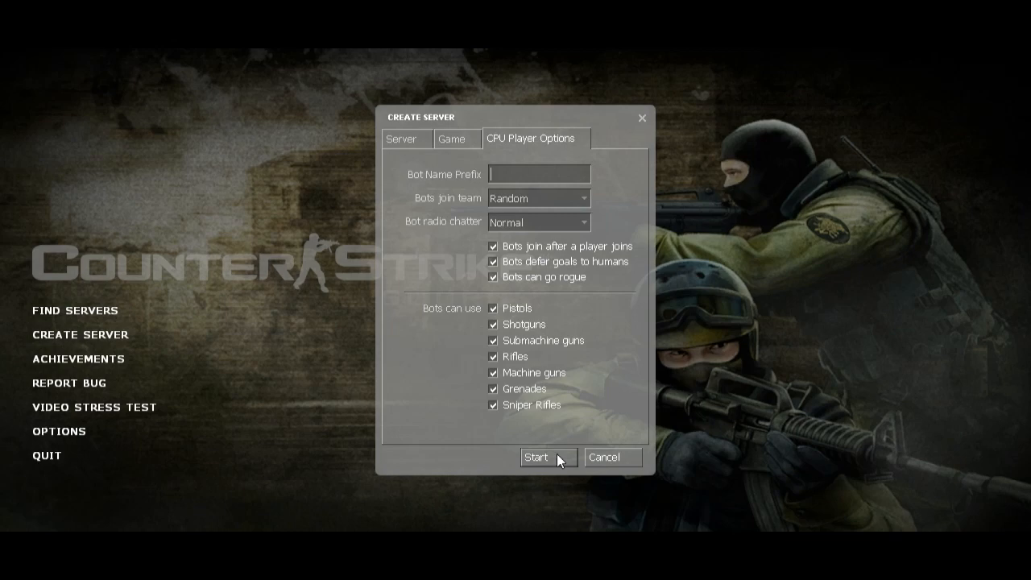
click(535, 457)
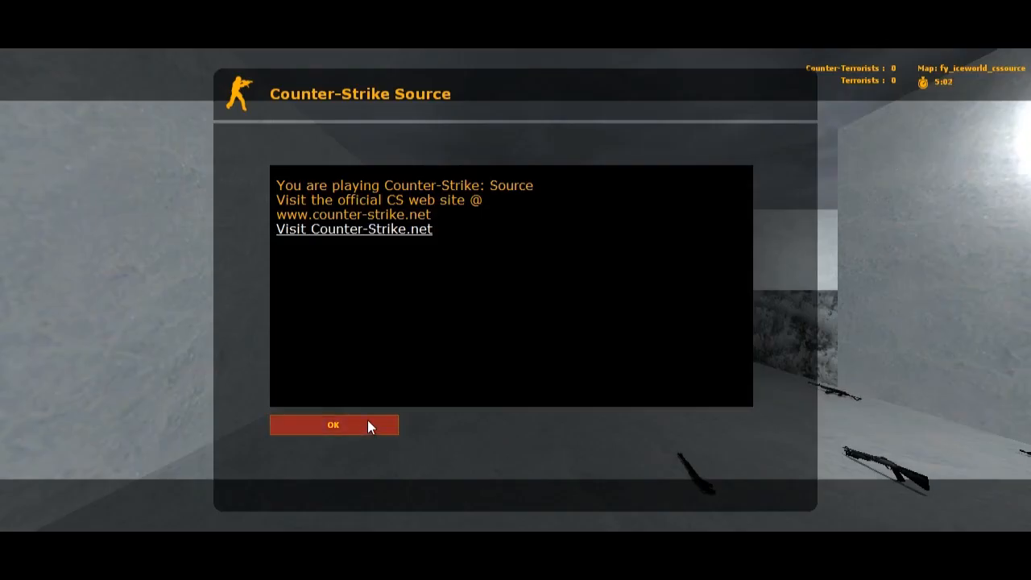
- Join as a GSG-9 counter-terrorist, play briefly, then bring up the console
click(334, 425)
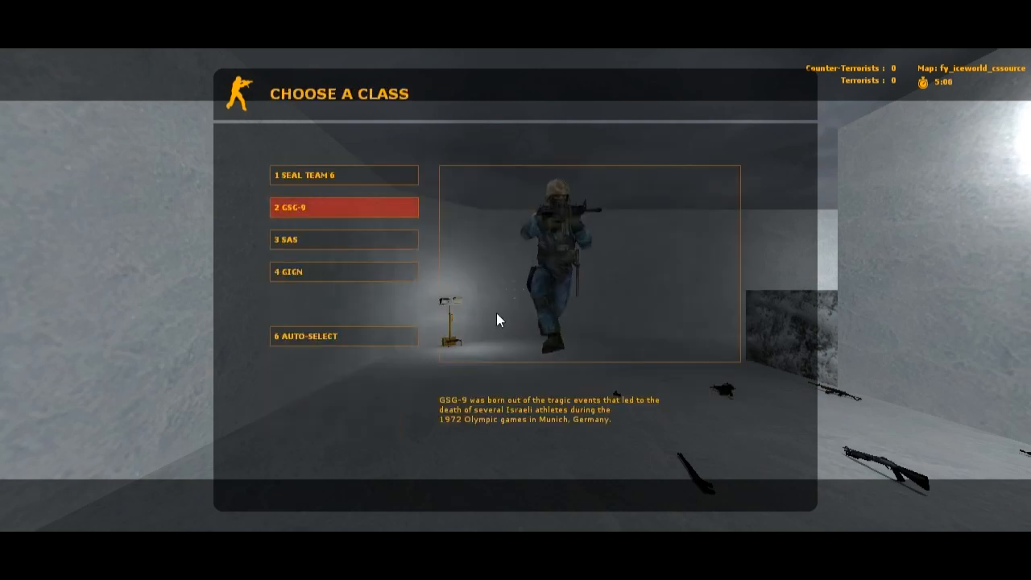
click(343, 207)
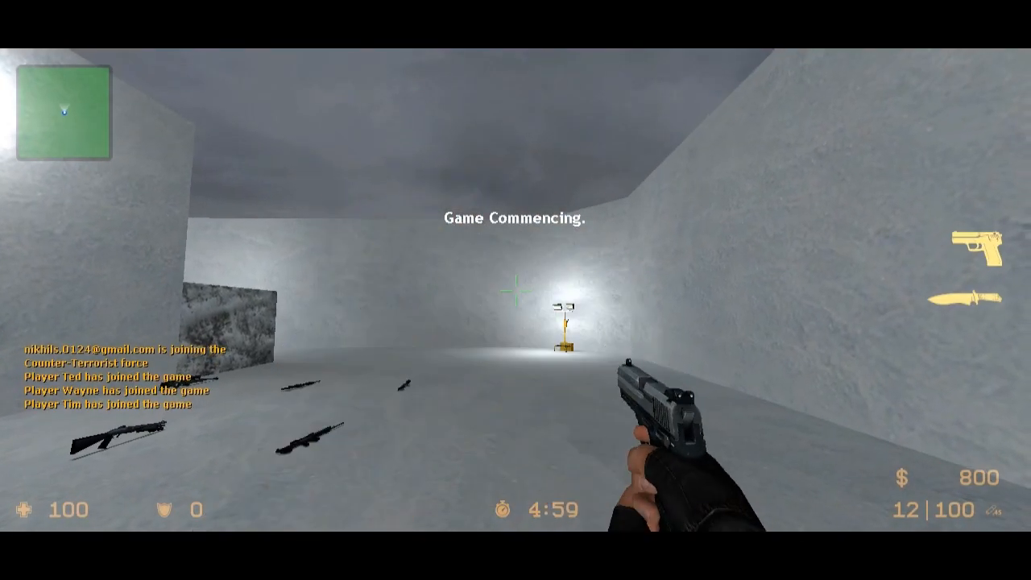
key(z)
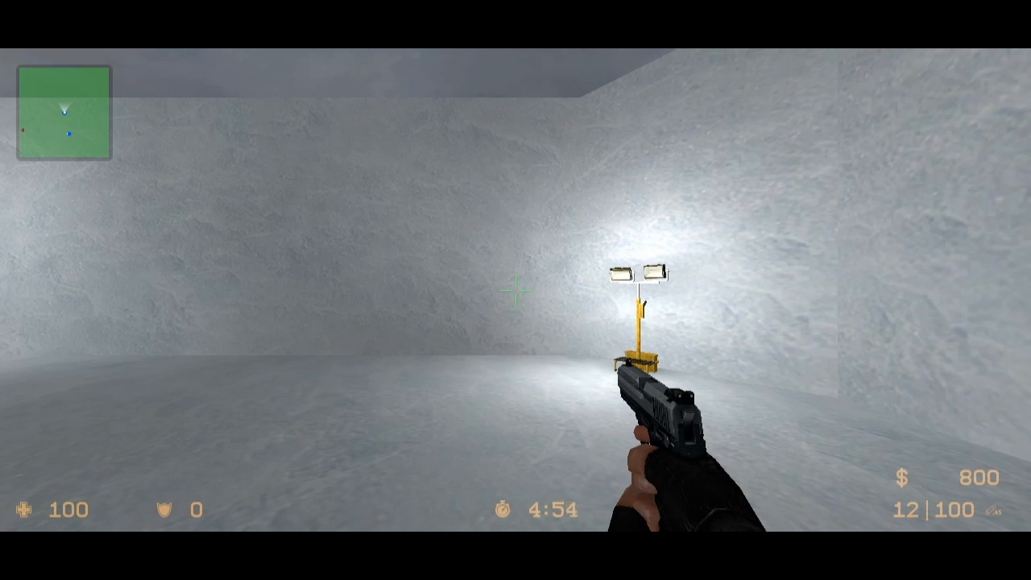
key(Escape)
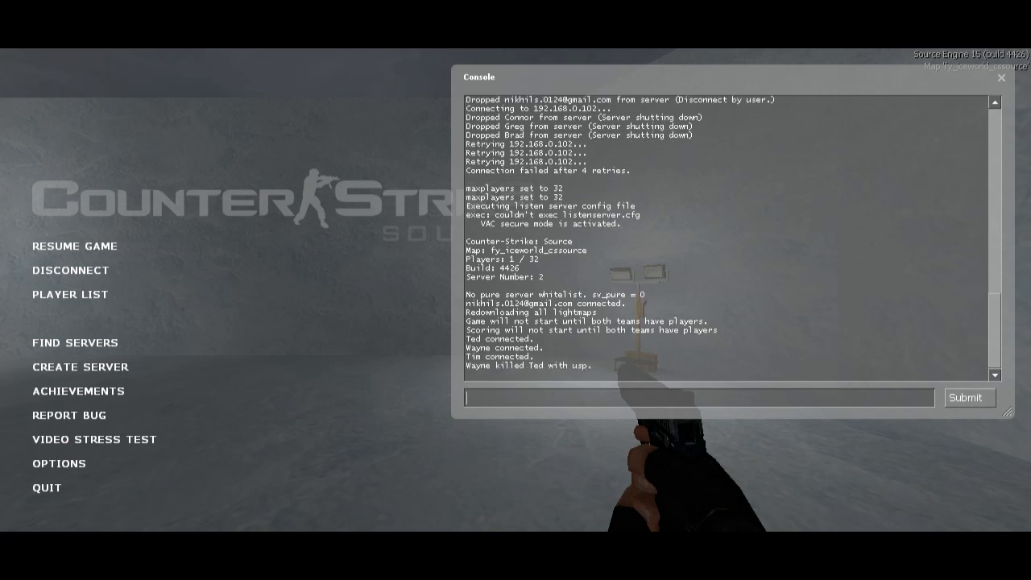
- Run the status command from the console's 'stat' suggestions
text(stat)
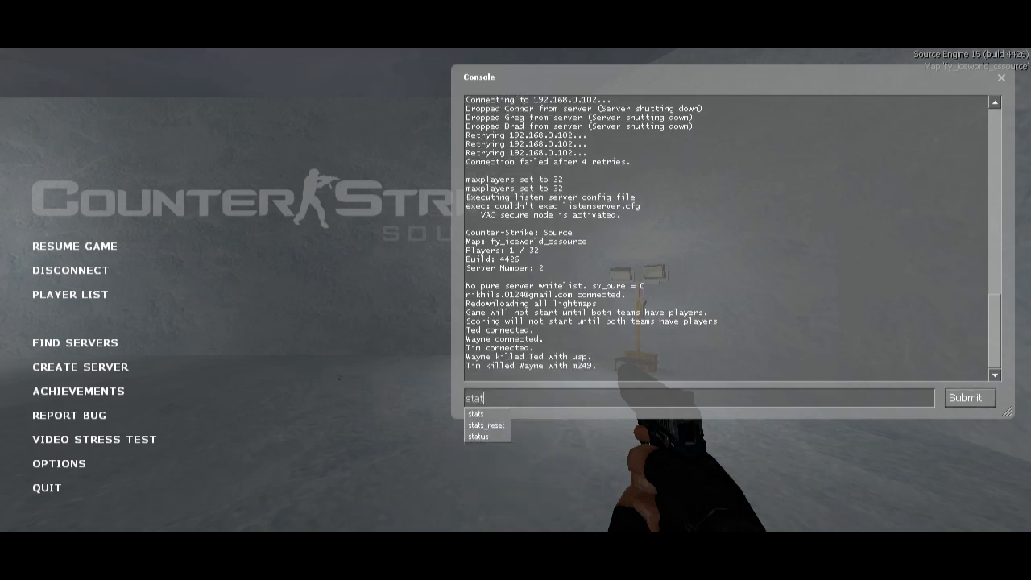
click(477, 435)
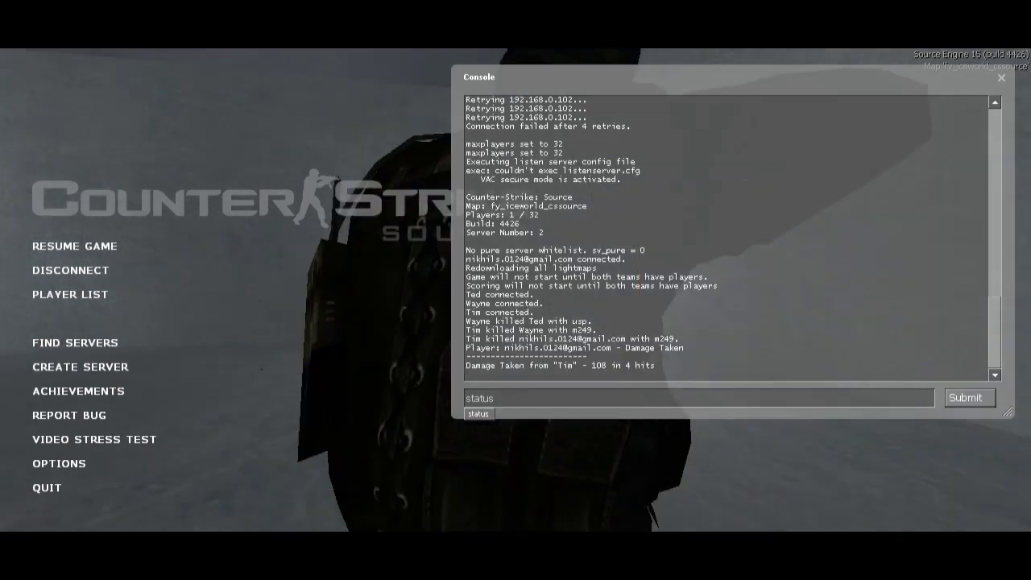
click(968, 397)
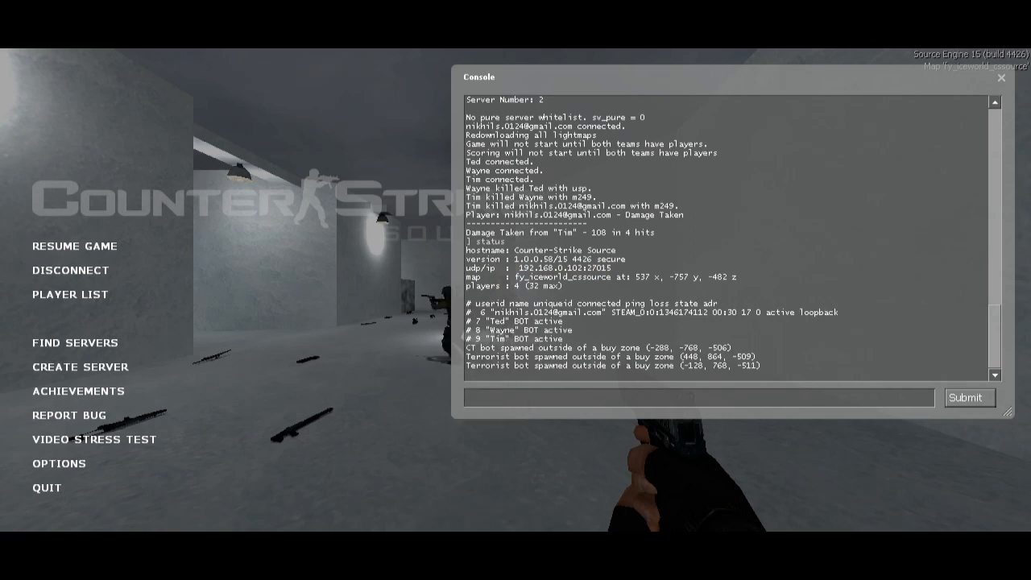
- Type 'connect 192.168.0.102' into the console input without submitting
text(co)
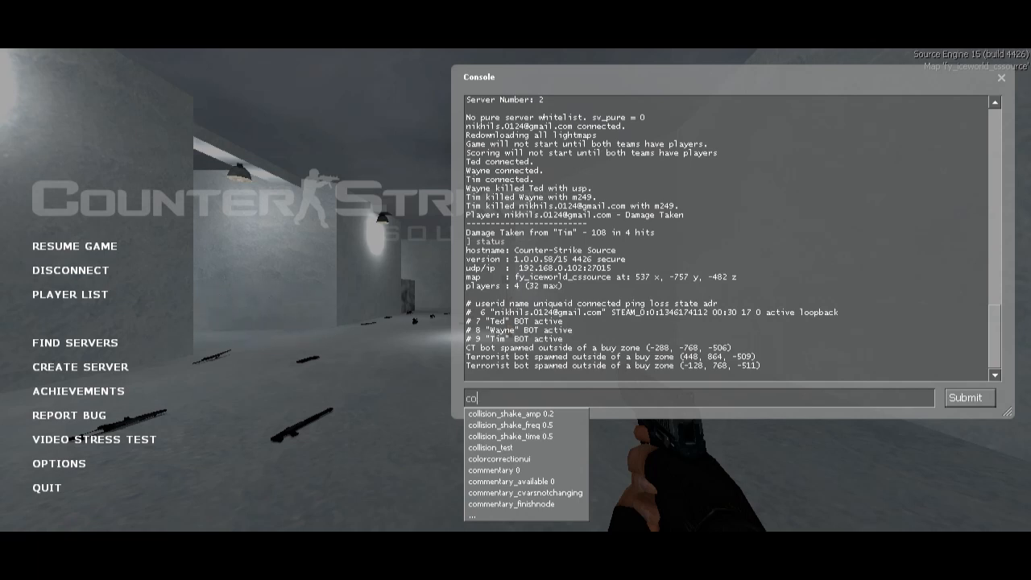
key(Backspace)
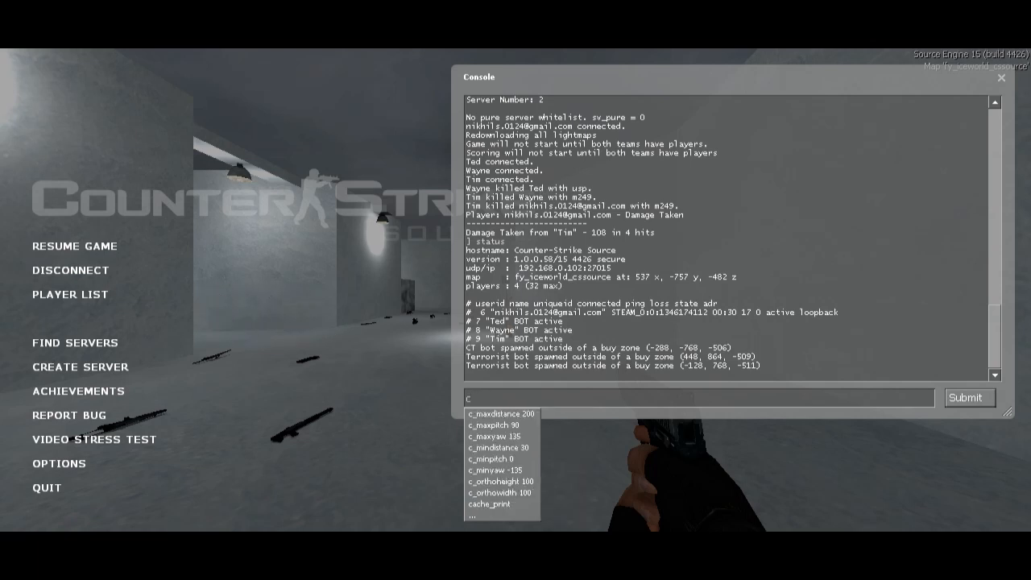
text(onnect 19)
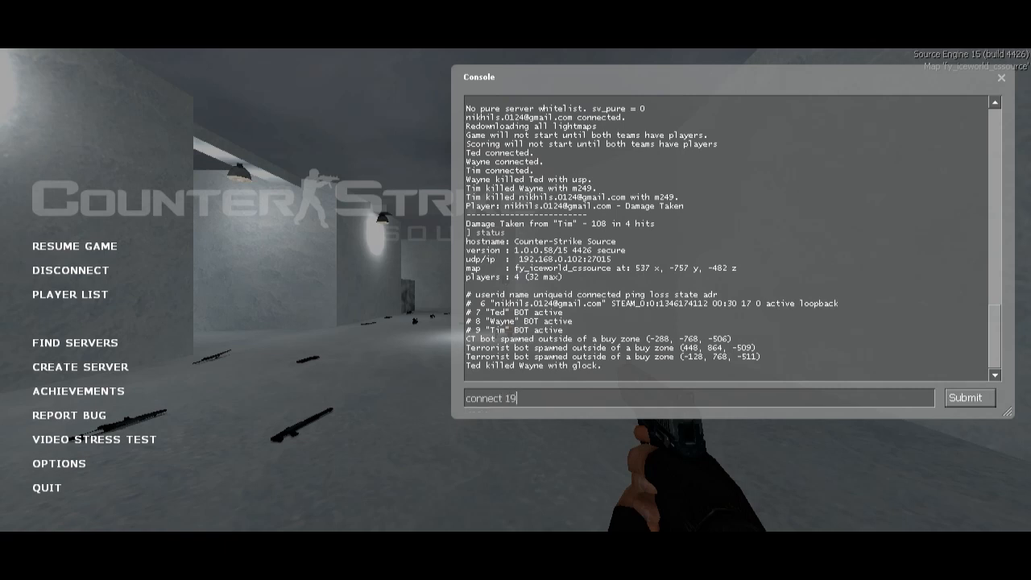
text(2..1)
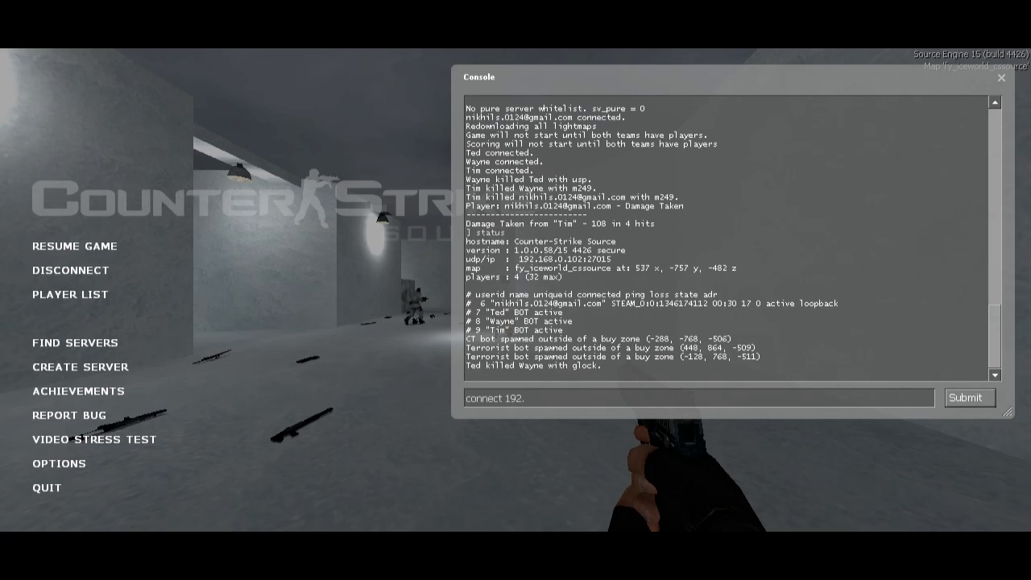
text(168.)
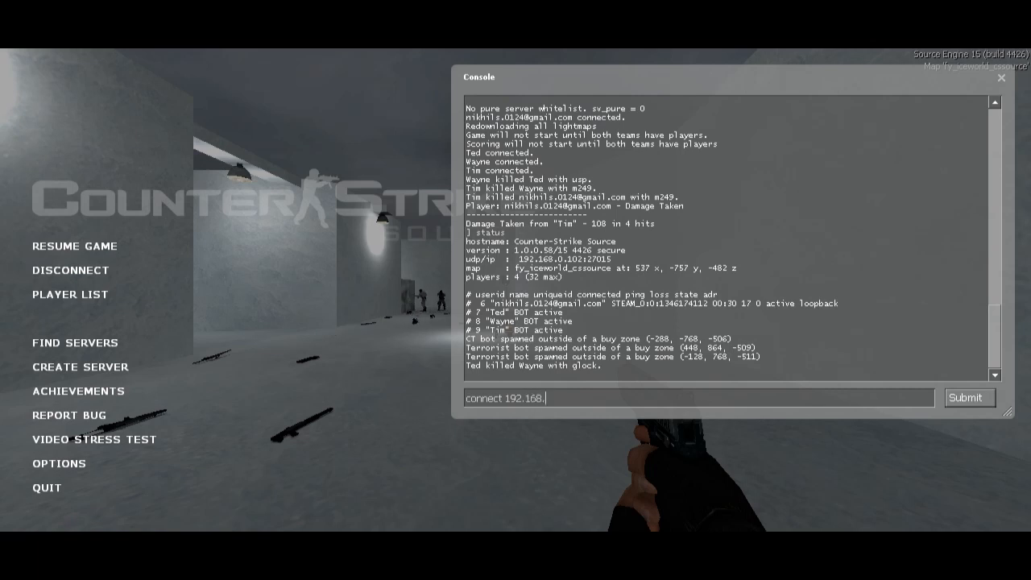
text(0.)
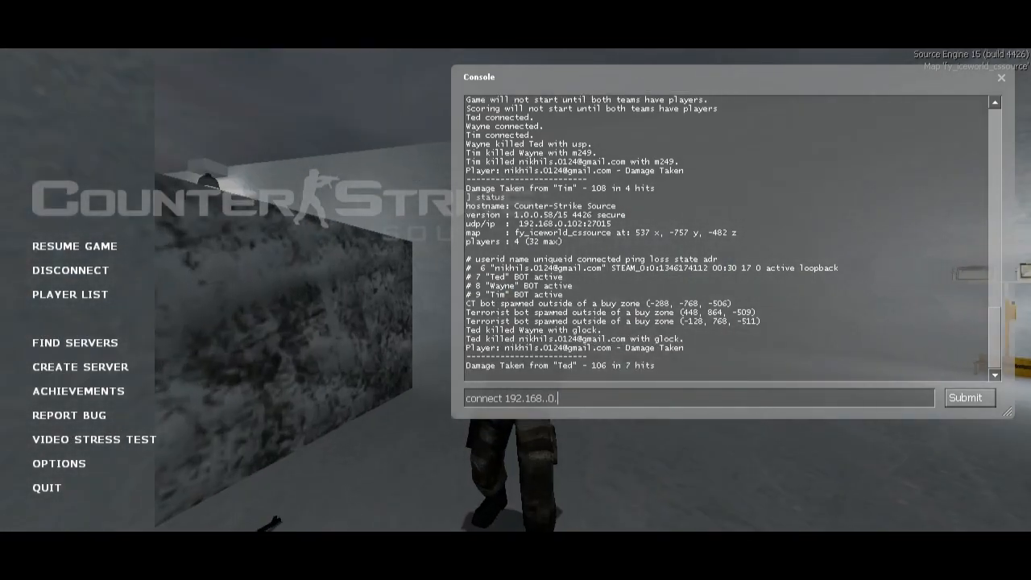
text(102)
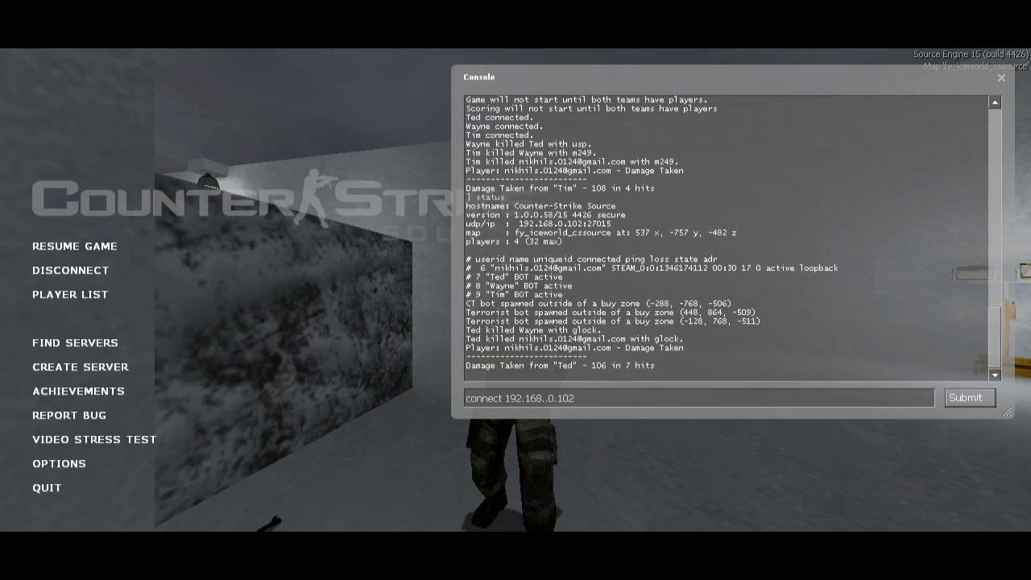